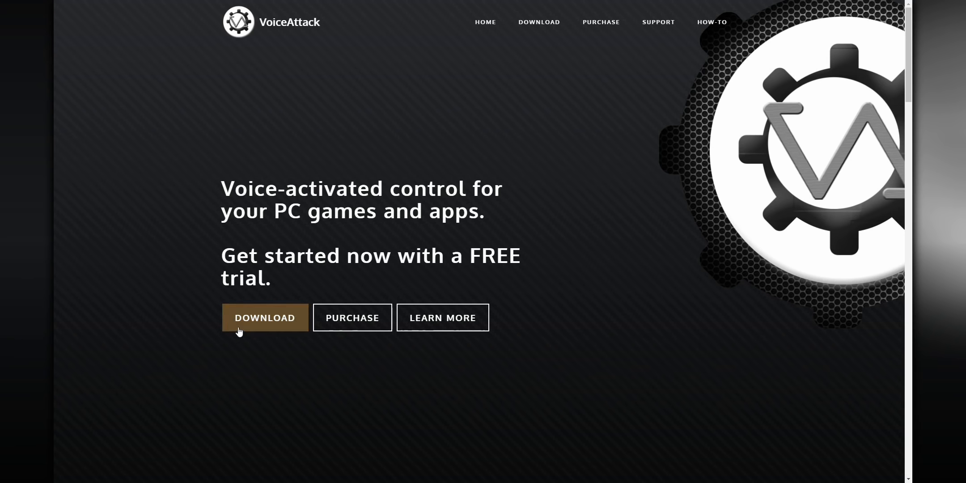
Reach the download page and grab the VoiceAttack v1.8.7 installer.
{"action": "left_click", "coordinate": [264, 318]}
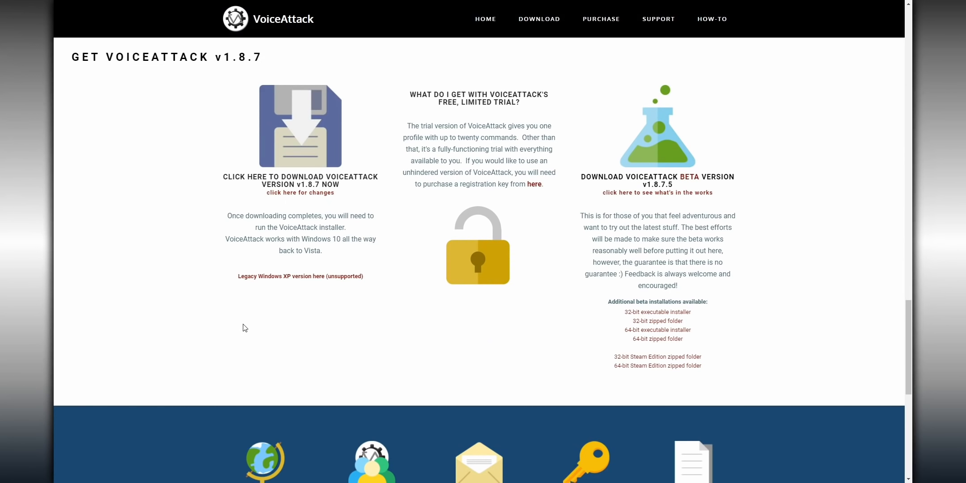
{"action": "mouse_move", "coordinate": [310, 119]}
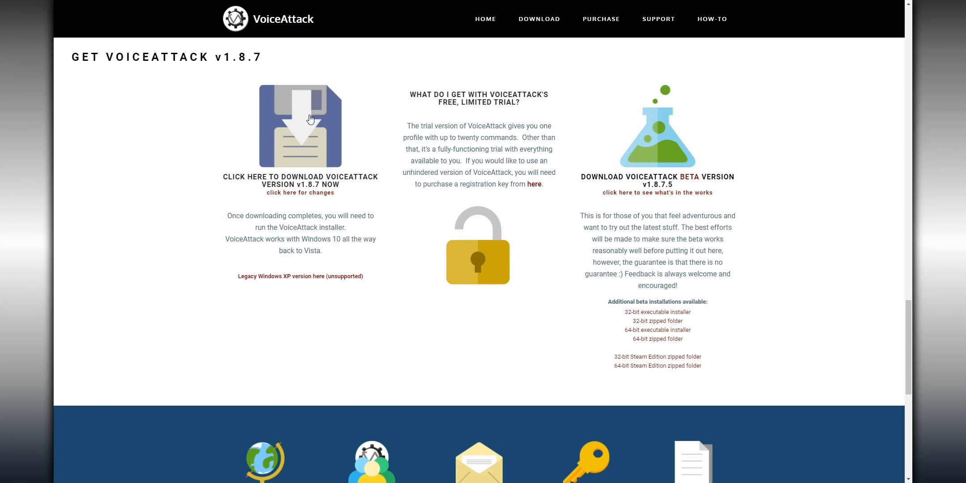
{"action": "left_click", "coordinate": [301, 126]}
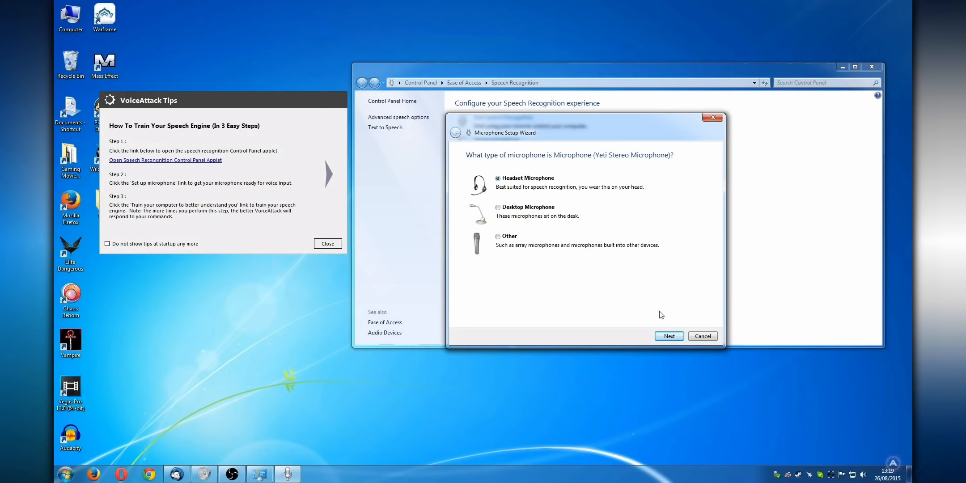
{"action": "mouse_move", "coordinate": [702, 335]}
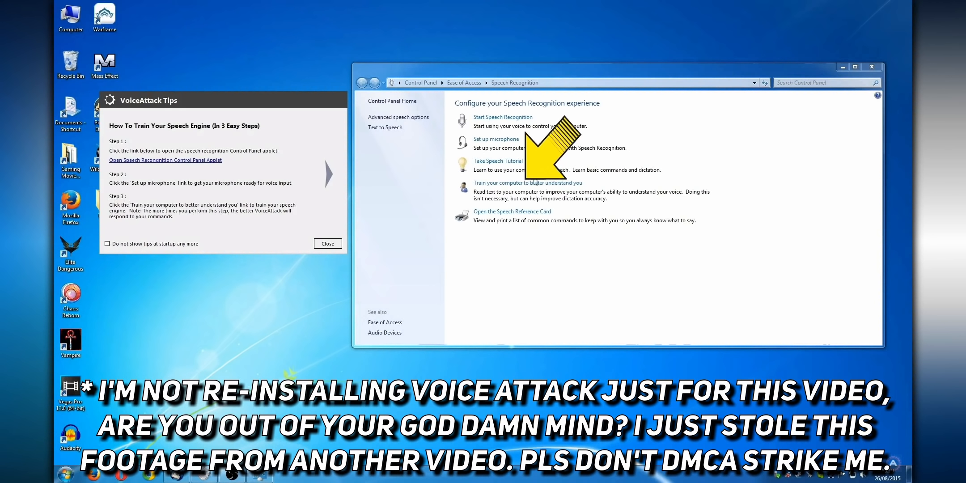
Start training Windows speech recognition to better understand your voice.
{"action": "left_click", "coordinate": [527, 183]}
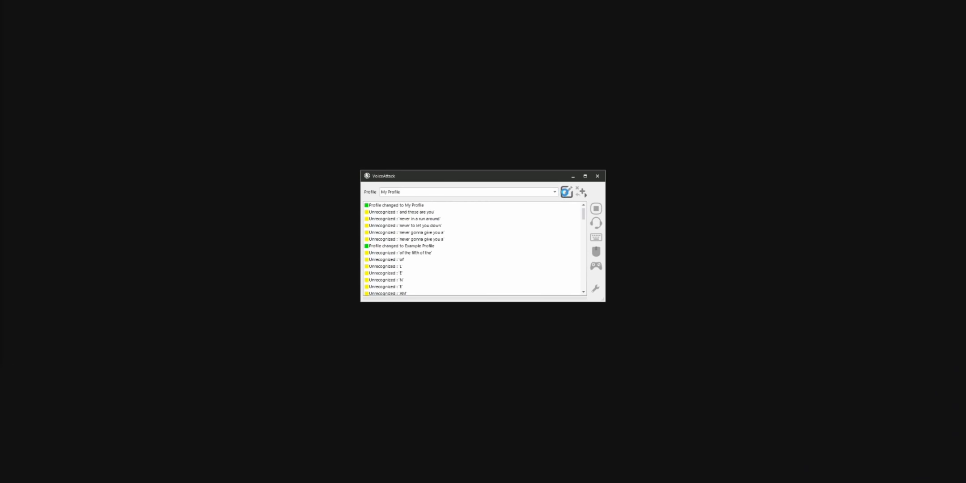
Create a new command in the Example Profile and replace its placeholder phrase, typing 'swit'.
{"action": "left_click", "coordinate": [566, 191]}
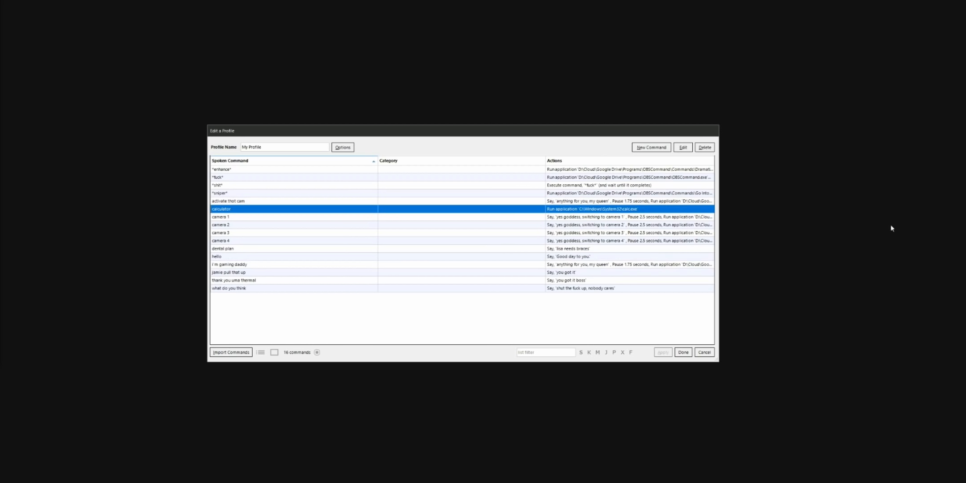
{"action": "mouse_move", "coordinate": [857, 269]}
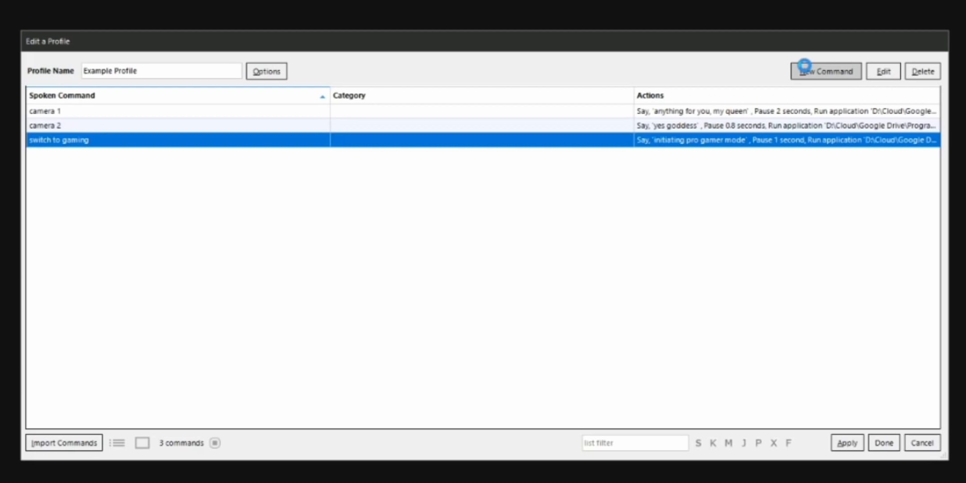
{"action": "left_click", "coordinate": [826, 71]}
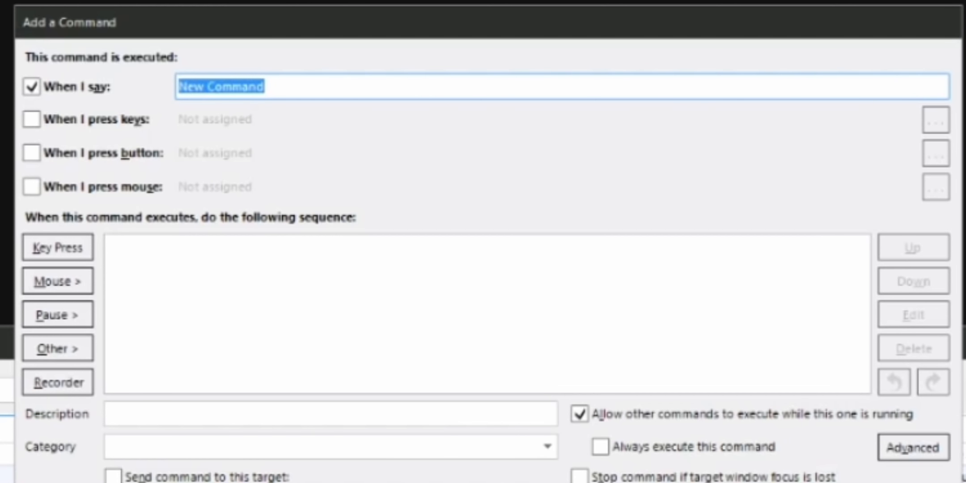
{"action": "mouse_move", "coordinate": [947, 347]}
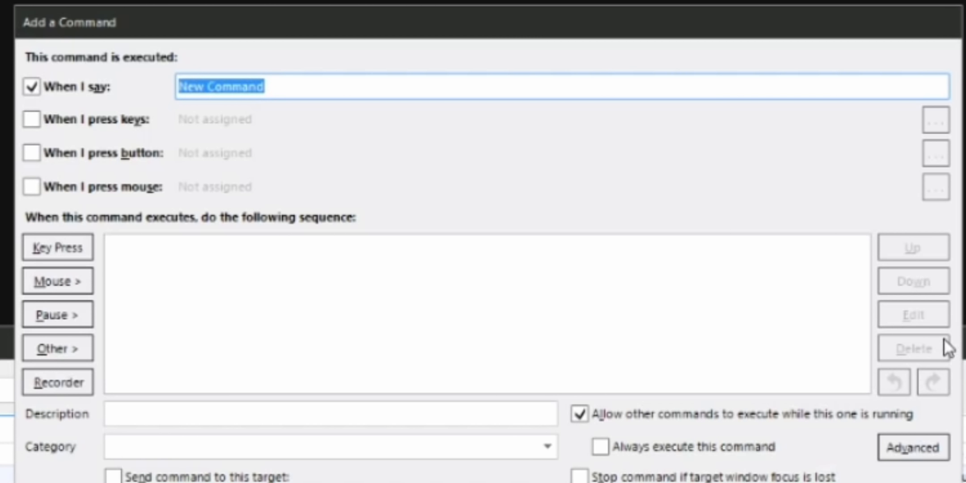
{"action": "left_click", "coordinate": [361, 86]}
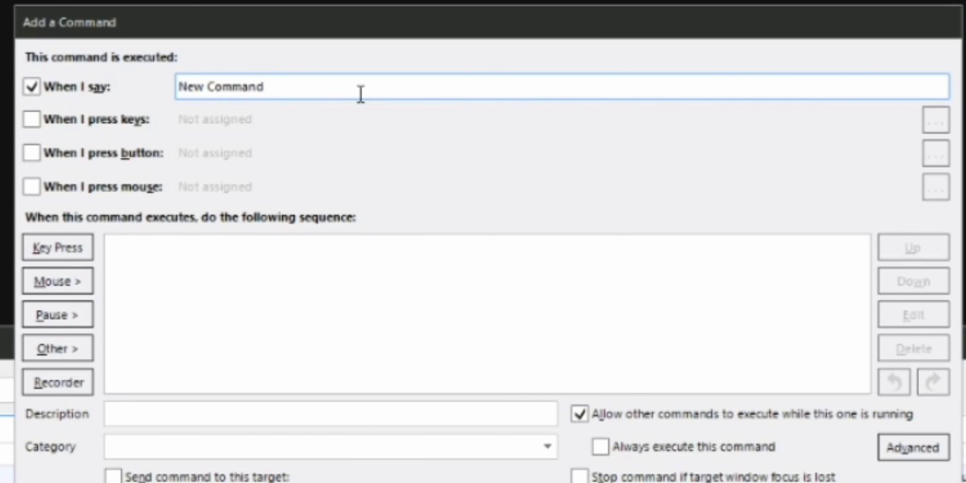
{"action": "double_click", "coordinate": [221, 86]}
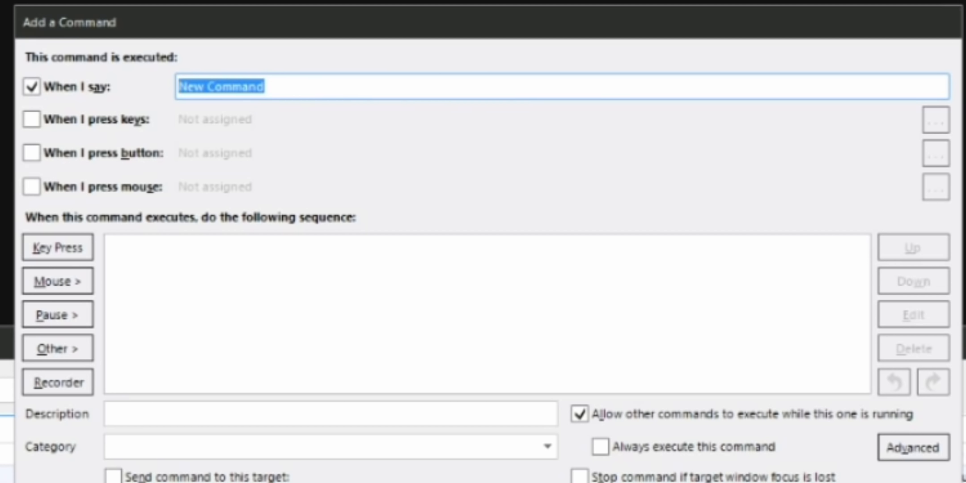
{"action": "type", "text": "swit"}
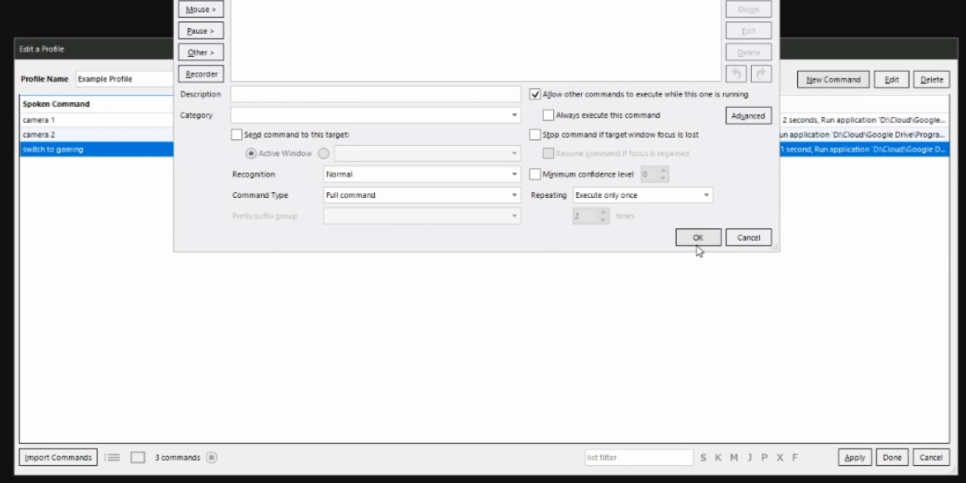
Save the new 'switch to webcam' voice command to the Example Profile.
{"action": "left_click", "coordinate": [698, 237]}
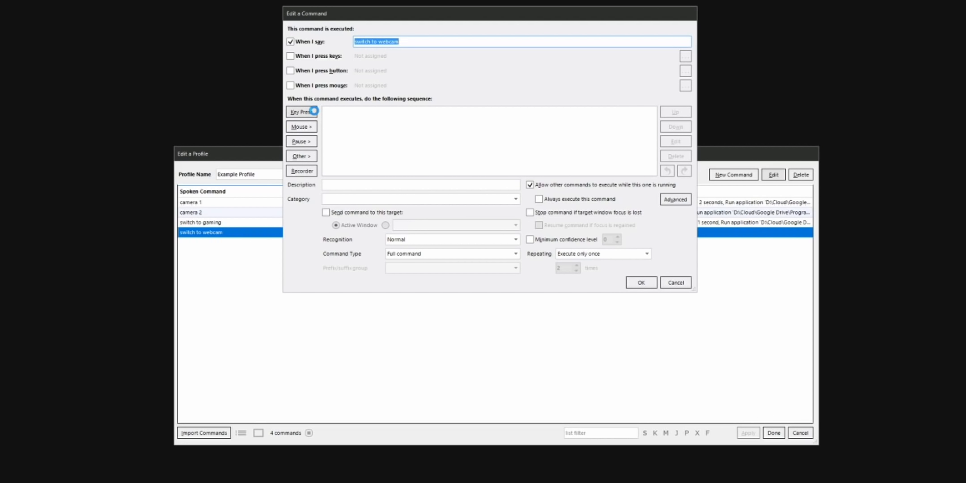
Add a keypress action to 'switch to webcam', choosing the key from the Key Chooser list.
{"action": "left_click", "coordinate": [301, 112]}
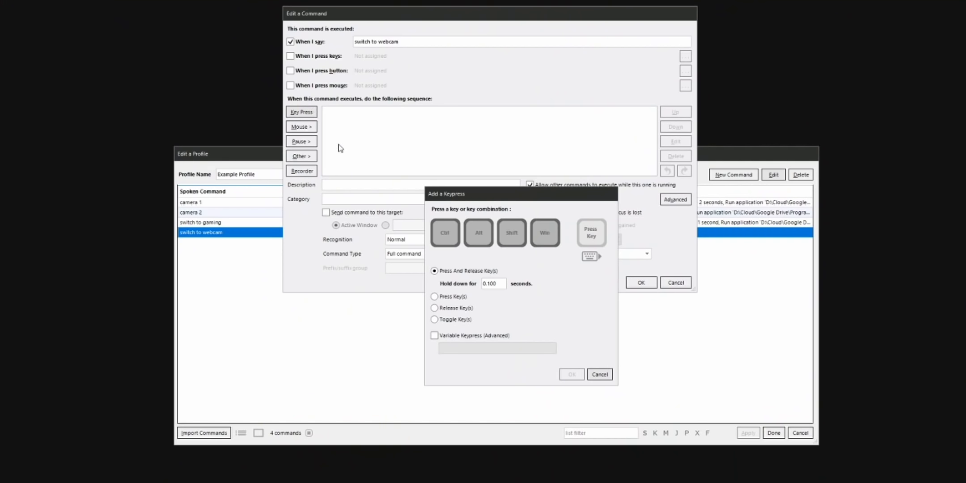
{"action": "left_click", "coordinate": [591, 232]}
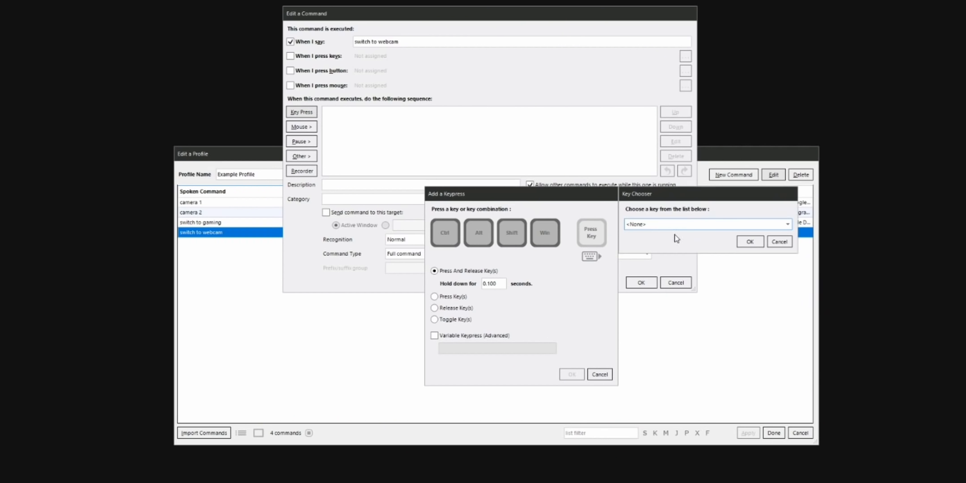
{"action": "left_click", "coordinate": [788, 223]}
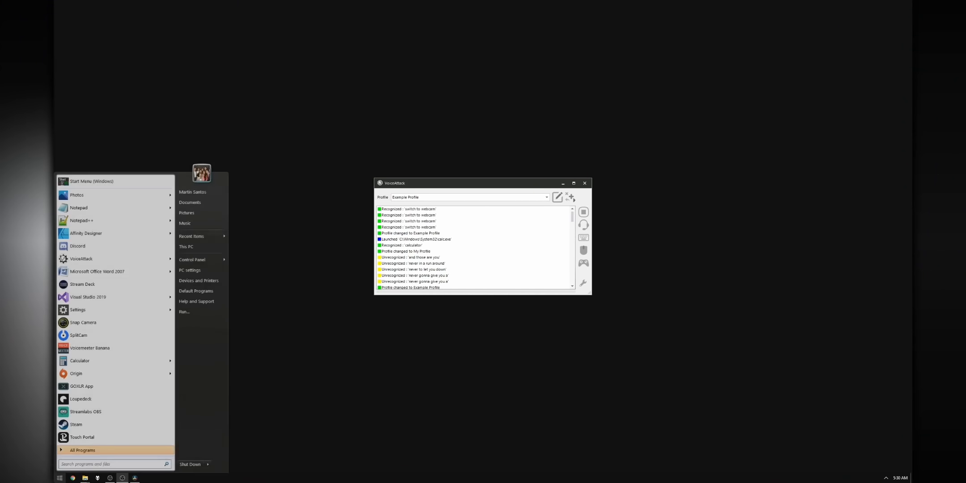
Search 'voice' in Start and bring up options for a VoiceAttack result.
{"action": "type", "text": "voice"}
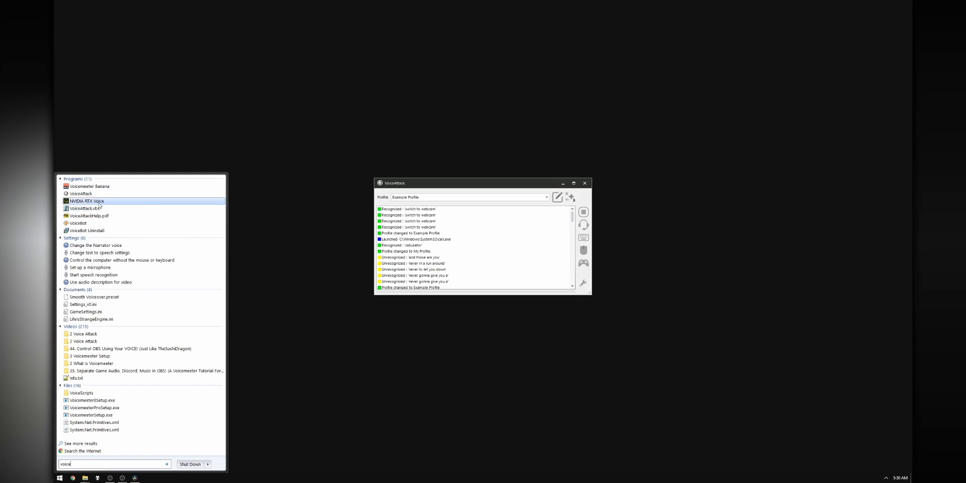
{"action": "right_click", "coordinate": [81, 193]}
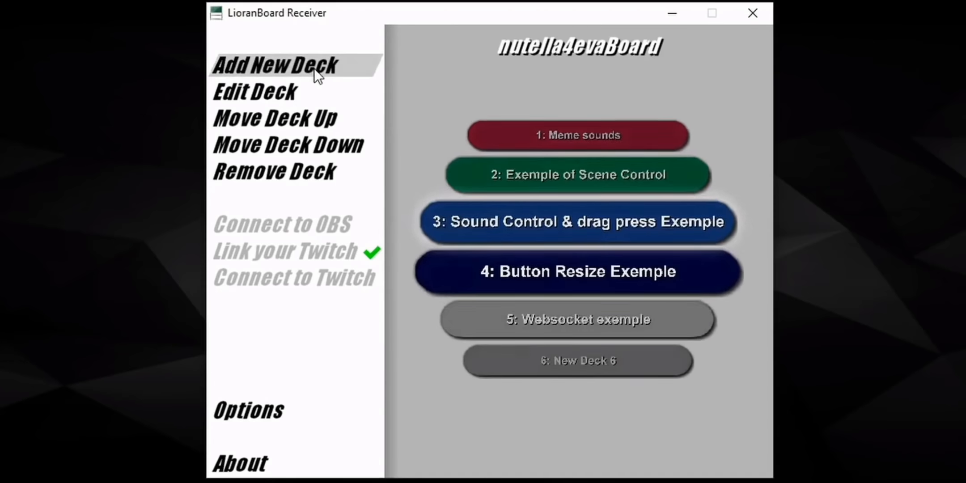
Add New Deck 6 with an empty 6-by-5 button grid.
{"action": "left_click", "coordinate": [275, 64]}
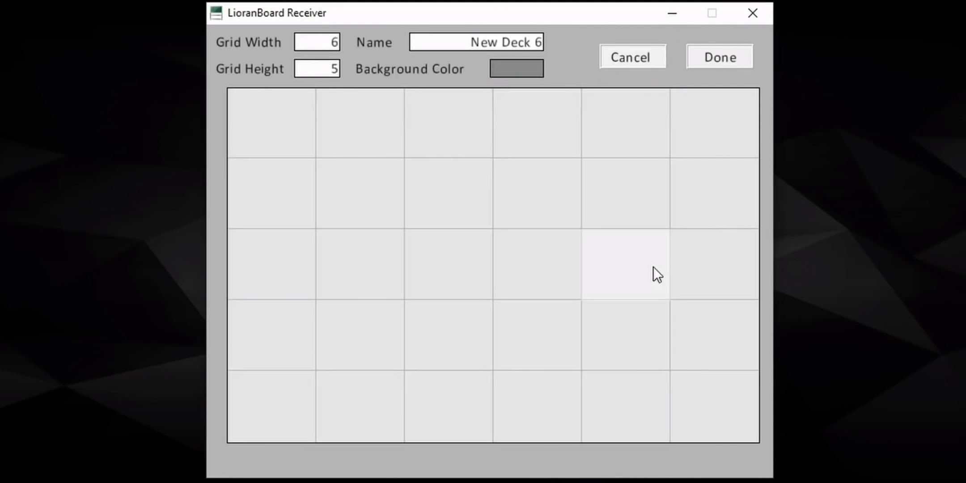
{"action": "mouse_move", "coordinate": [270, 122]}
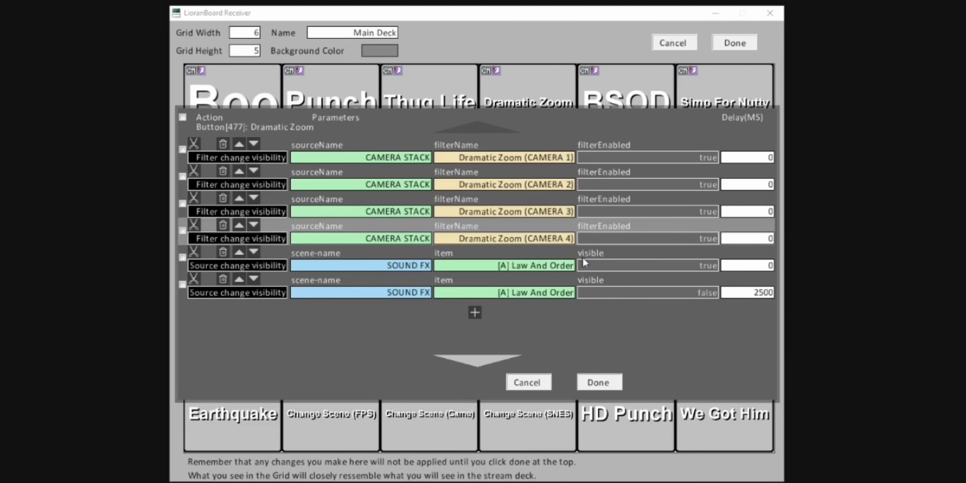
Browse the Main Deck button action types and locate the Wraith Portal button, ID 72.
{"action": "left_click", "coordinate": [238, 211]}
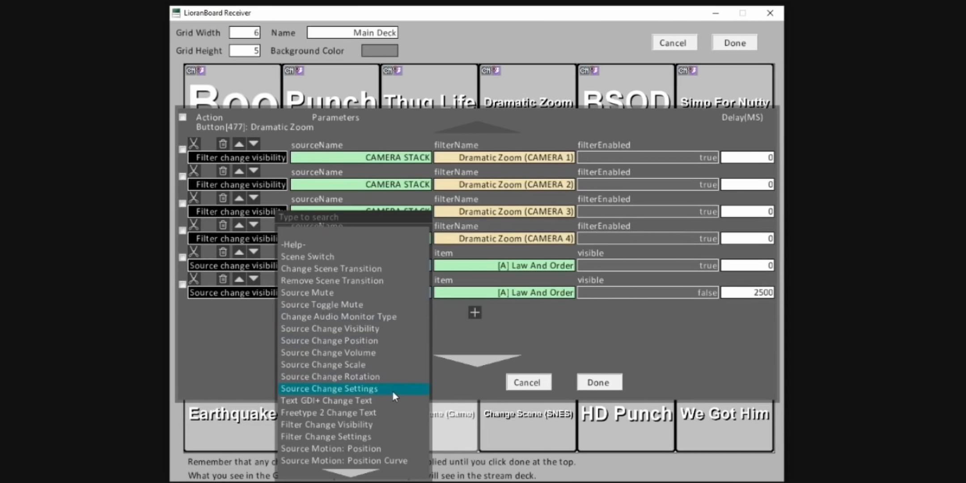
{"action": "scroll", "scroll_direction": "down", "scroll_amount": 3}
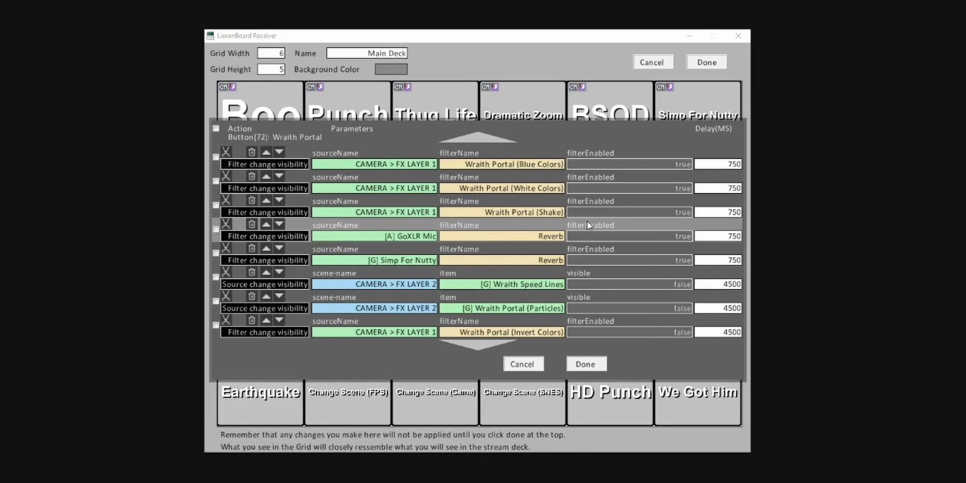
{"action": "scroll", "scroll_direction": "down", "scroll_amount": 3}
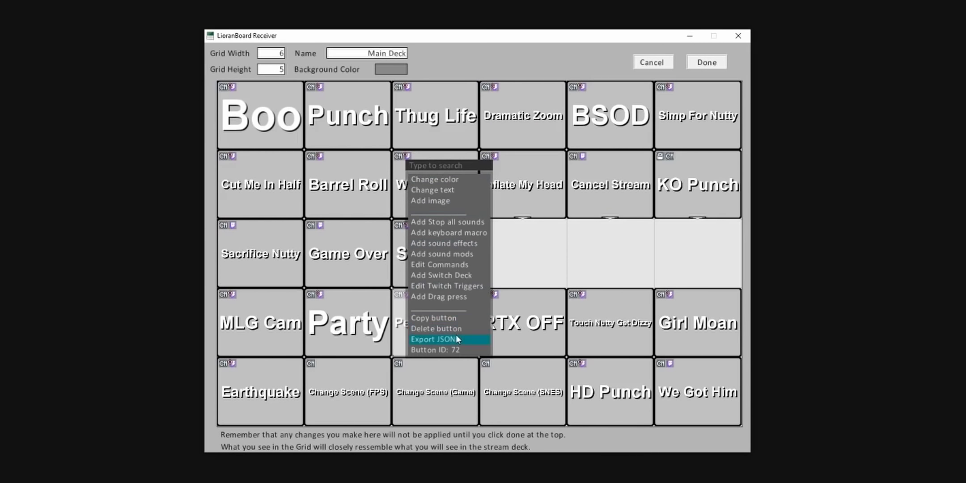
Add a keyboard trigger shortcut on F13 firing button ID 72.
{"action": "left_click", "coordinate": [435, 350]}
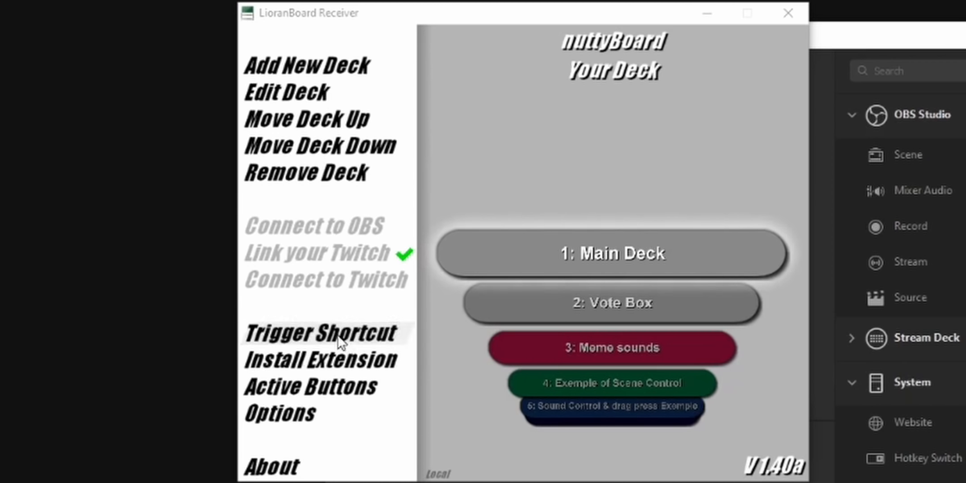
{"action": "left_click", "coordinate": [319, 332]}
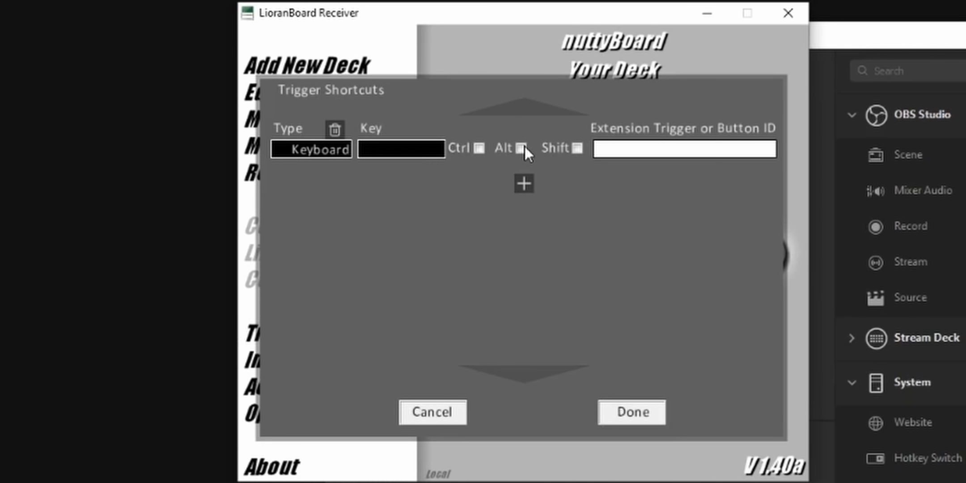
{"action": "left_click", "coordinate": [401, 149]}
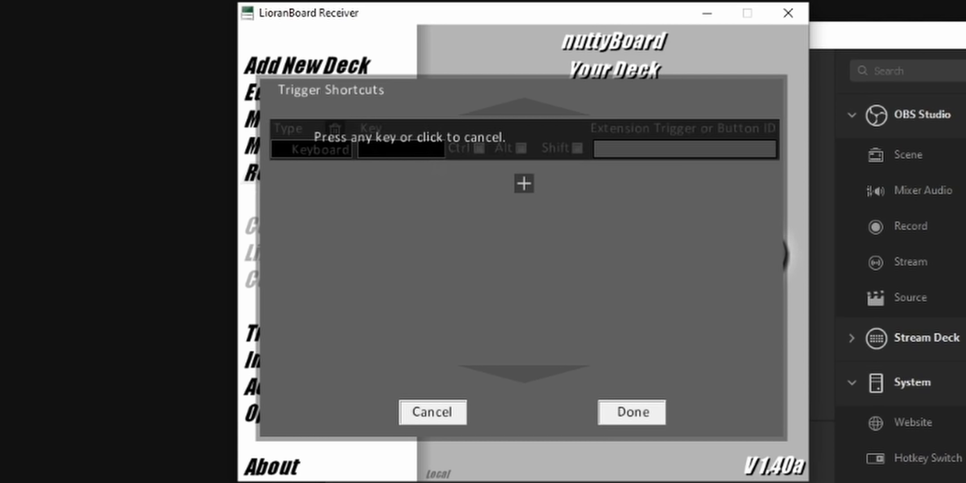
{"action": "key", "text": "F13"}
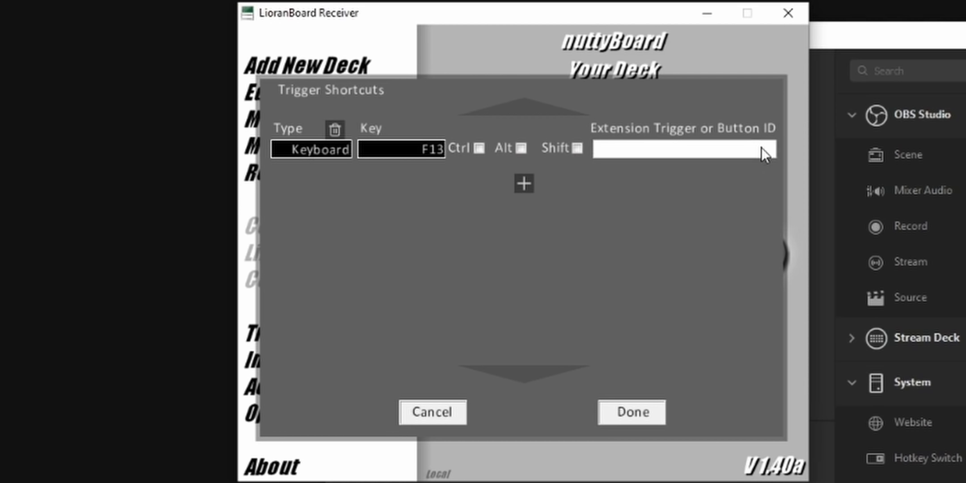
{"action": "type", "text": "72"}
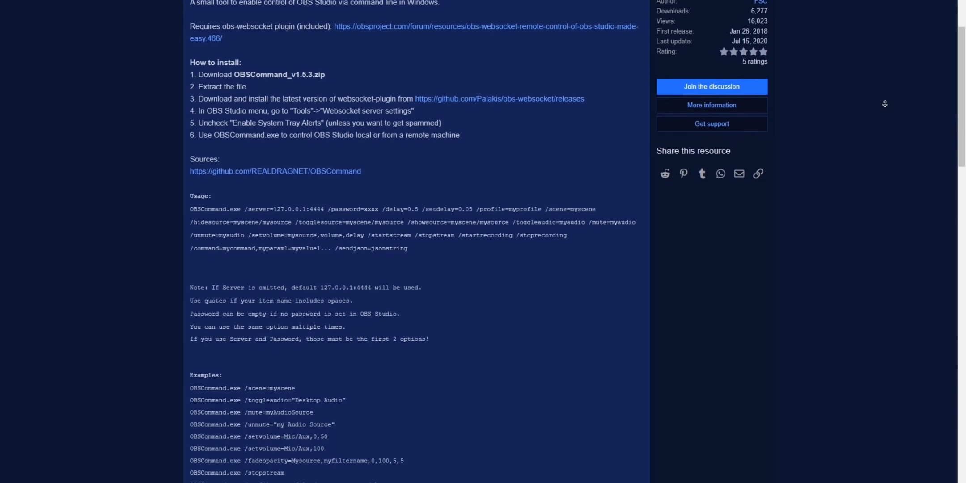
Review the OBSCommand usage options and examples on the forum page.
{"action": "scroll", "scroll_direction": "down", "scroll_amount": 3}
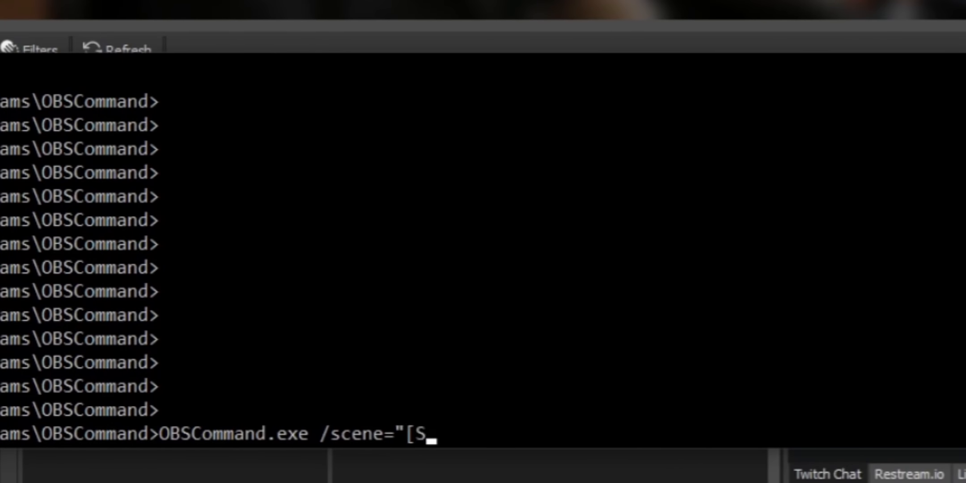
Run OBSCommand.exe /scene="[S] FPS" and /togglesource="CAMERA" from Command Prompt, both returning Ok.
{"action": "type", "text": "] FPS"}
{"action": "type", "text": "OBSCommand.exe /togglesource="}
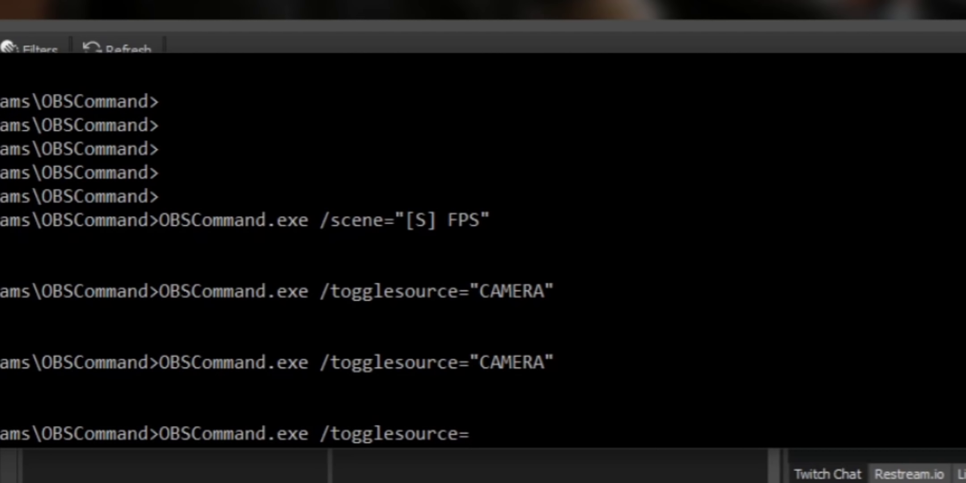
{"action": "type", "text": "\"CAMERA\" /togglesource=\"[M"}
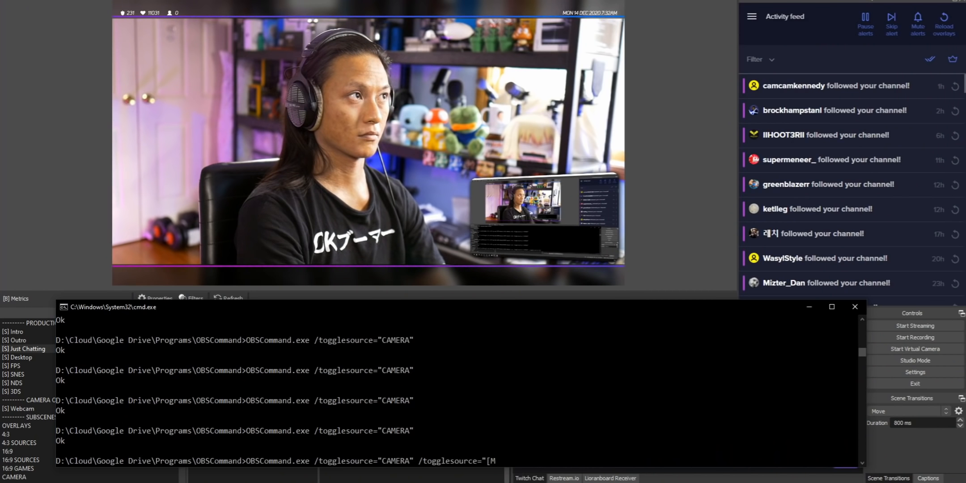
{"action": "type", "text": "CAMER"}
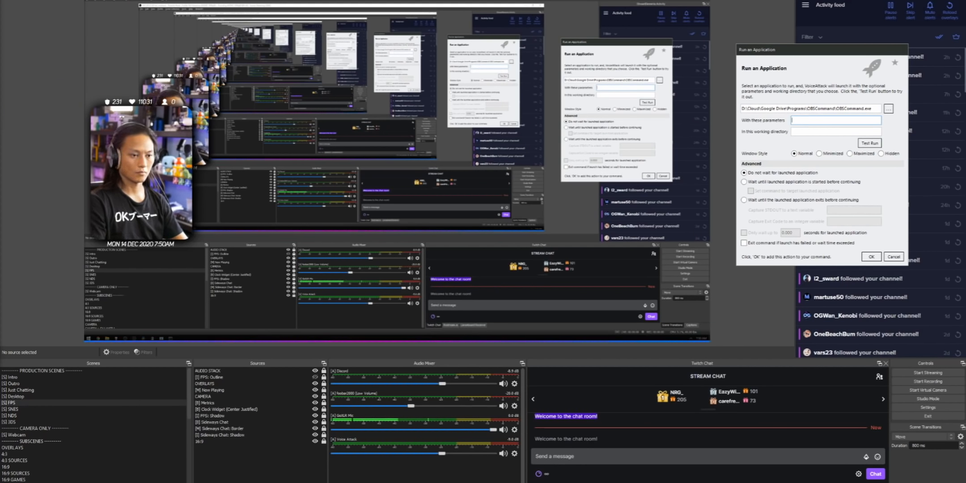
Pass /scene="[S] Just Chatting" as the OBSCommand.exe launch parameter and test-run it.
{"action": "type", "text": "/scene"}
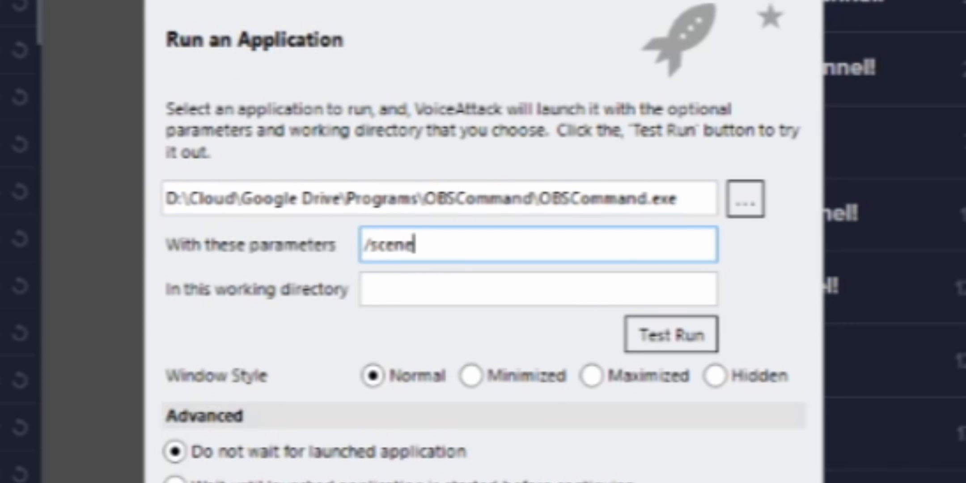
{"action": "type", "text": "=1"}
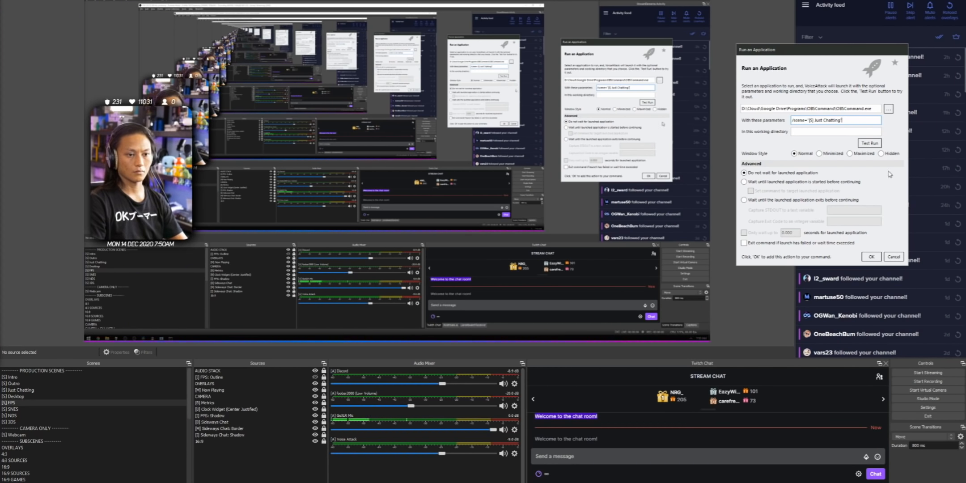
{"action": "left_click", "coordinate": [870, 142]}
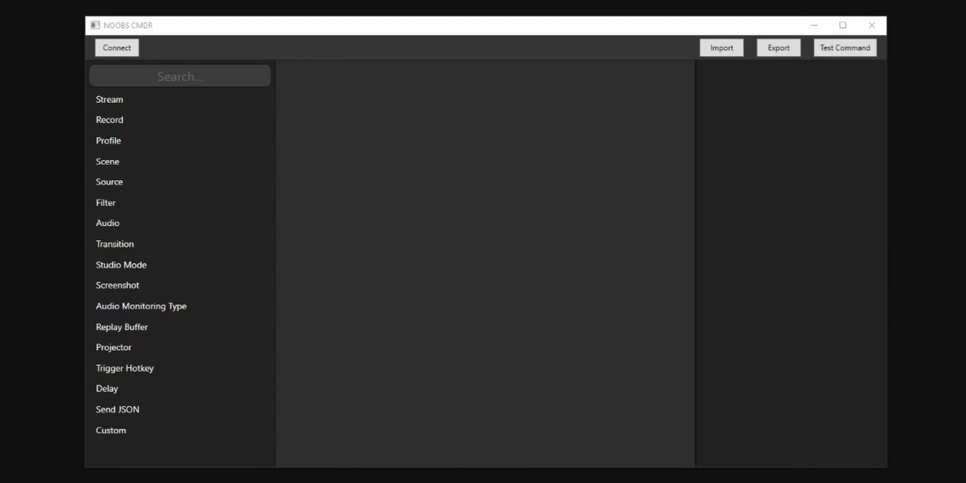
Add Stream, Scene switch and Delay steps to the NOOBS CMDR command and list the Stream actions.
{"action": "left_click", "coordinate": [110, 181]}
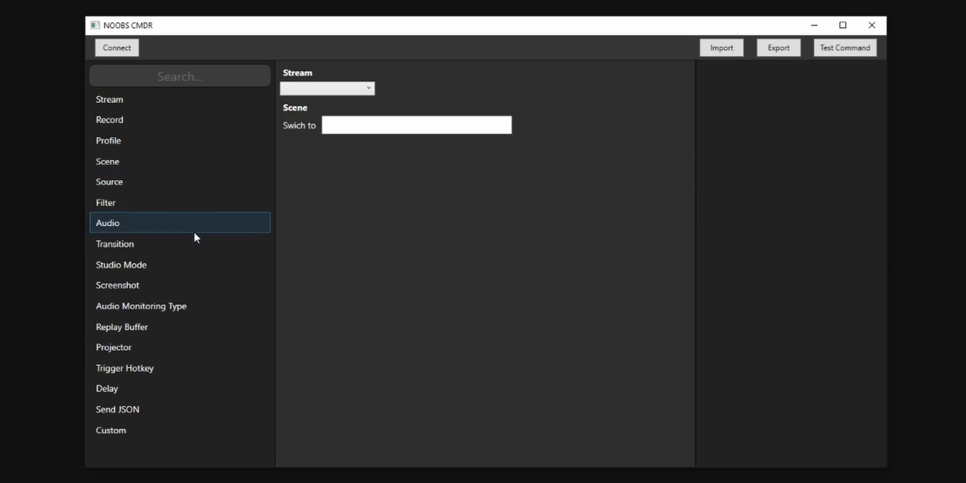
{"action": "left_click", "coordinate": [107, 389]}
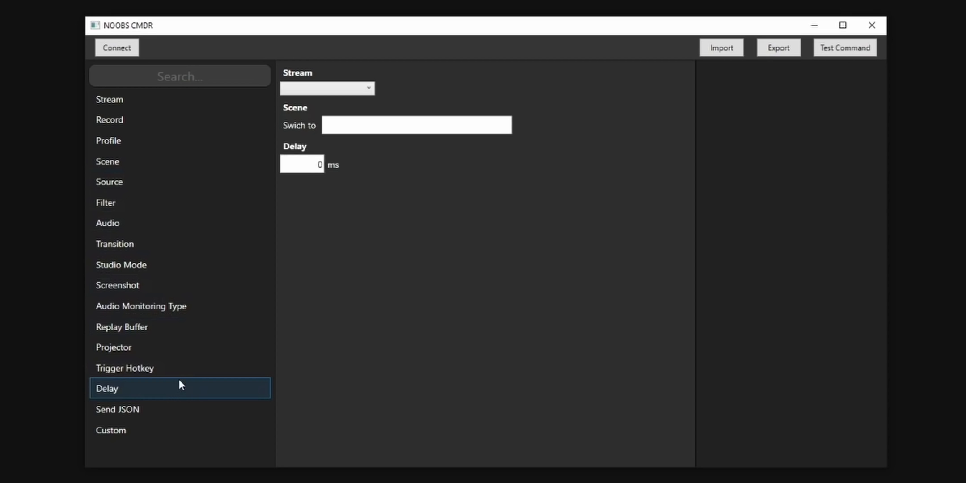
{"action": "left_click", "coordinate": [326, 88]}
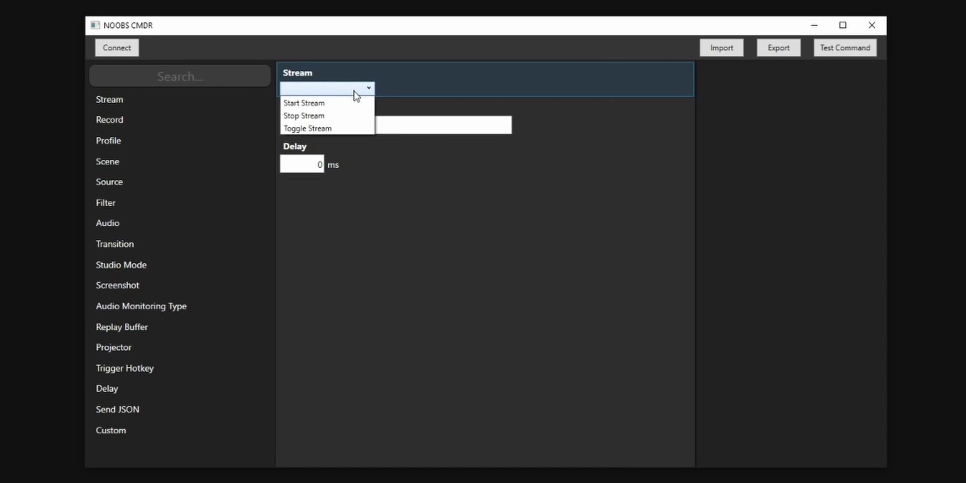